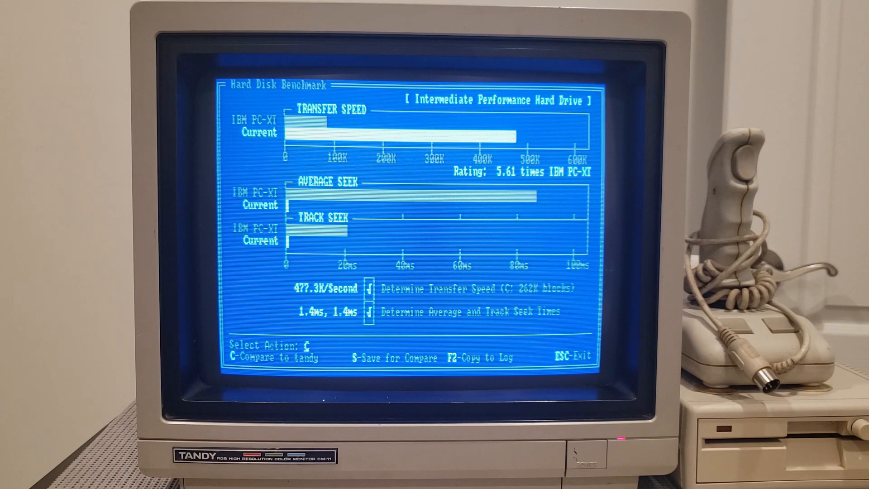
# Step: Choose 'Compare to tandy' in the Hard Disk Benchmark to get a 1.96x rating
pyautogui.press('C')
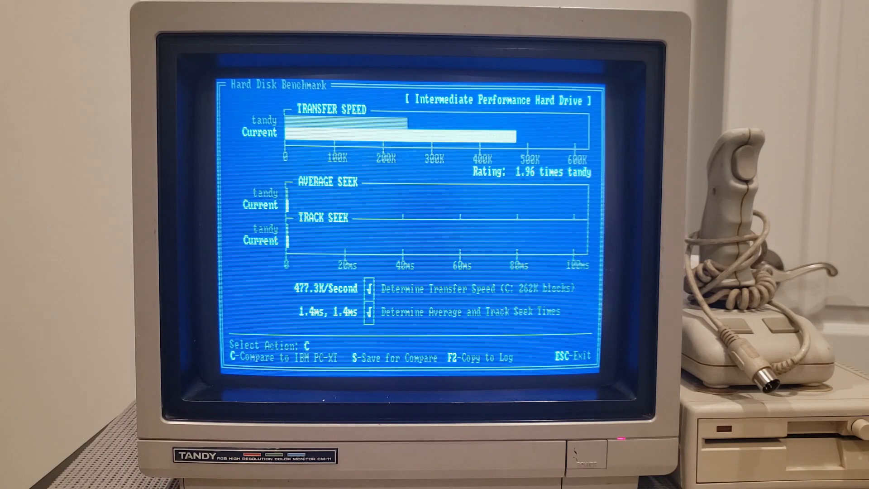